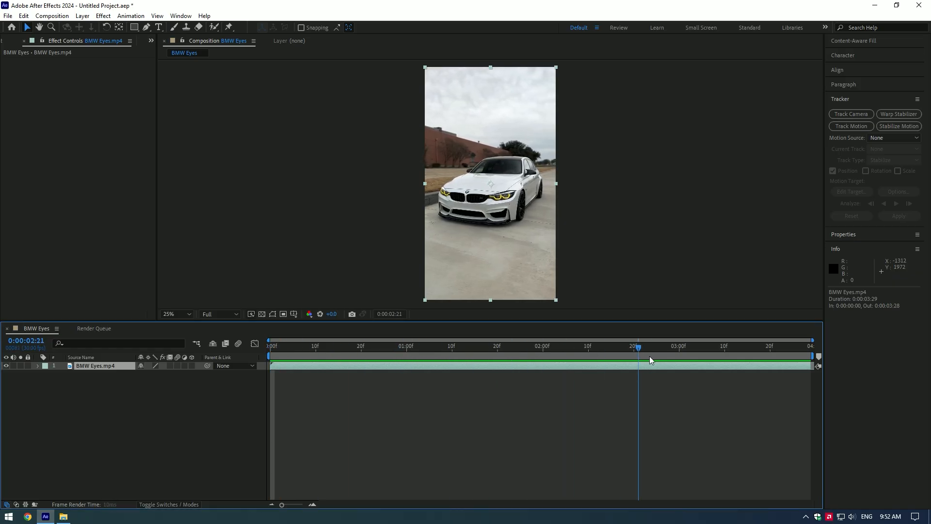
# Step: Move the current-time indicator back to 0:00:00:00 on the BMW Eyes clip
pyautogui.click(339, 346)
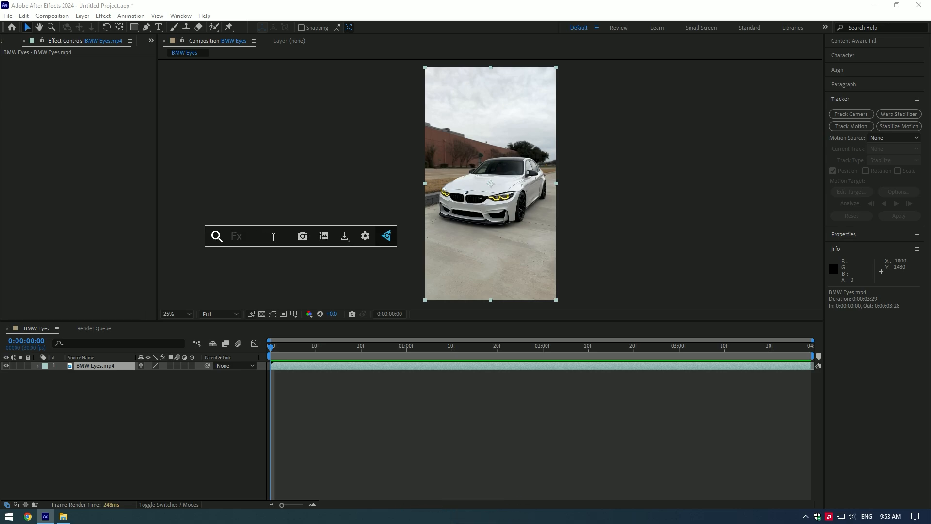
# Step: Try searching 'turbu' in the FX Console effect search bar
pyautogui.write('turbu')
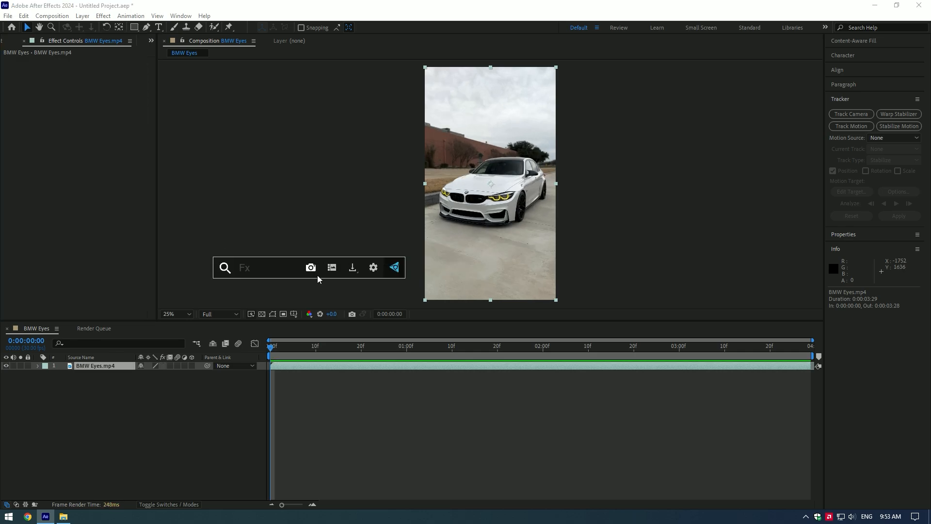
pyautogui.moveTo(311, 267)
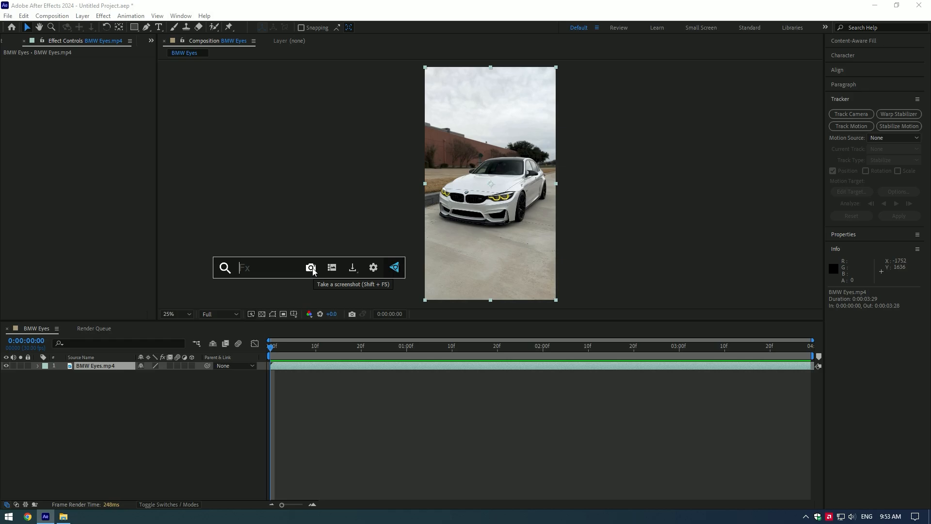
pyautogui.moveTo(373, 270)
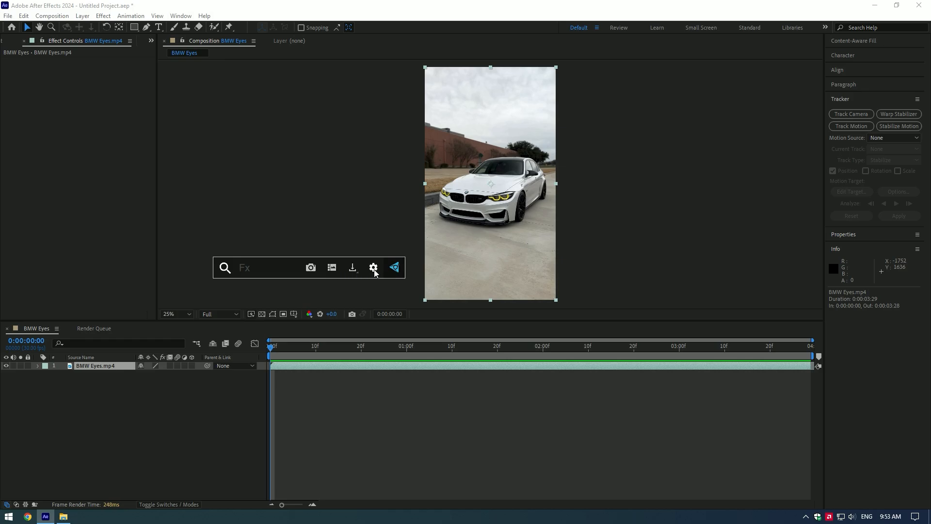
# Step: Check FX Console settings, leaving UI Color dark and the shortcut unchanged, then close
pyautogui.click(373, 267)
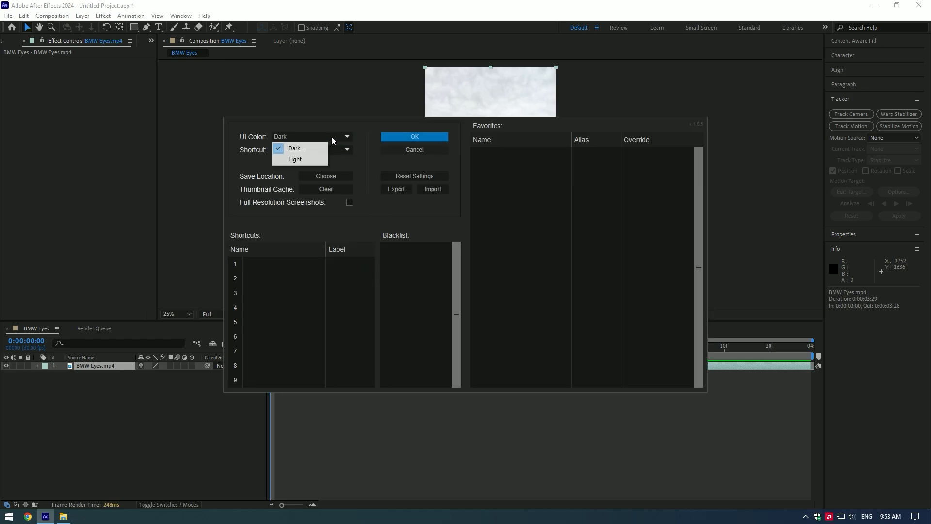
pyautogui.click(295, 158)
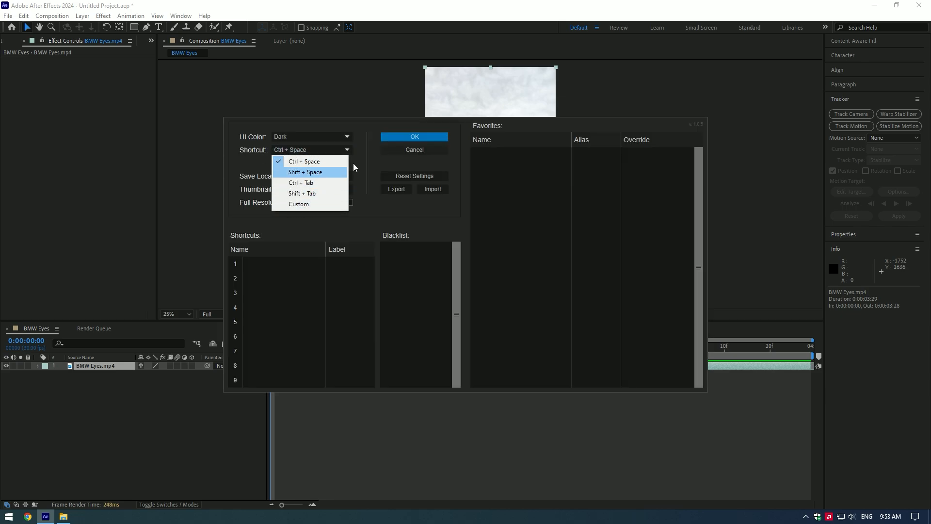
pyautogui.click(305, 162)
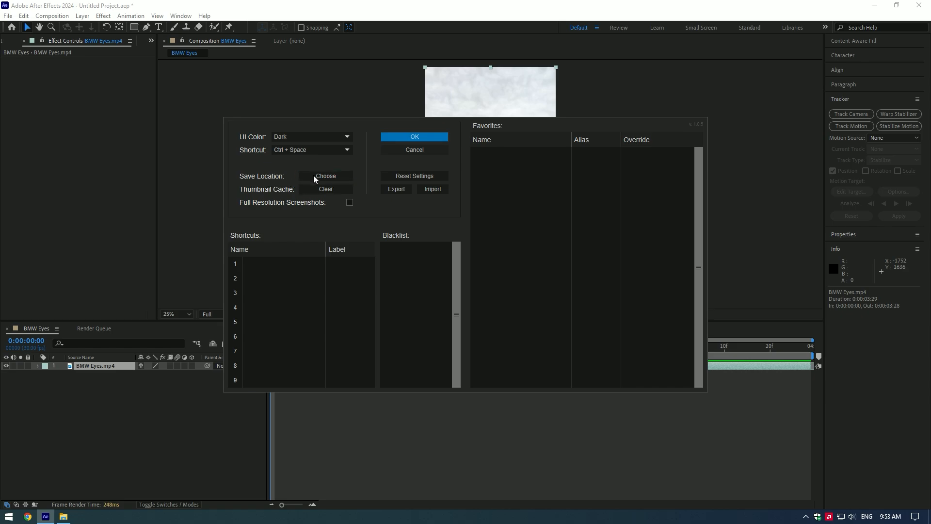
pyautogui.moveTo(354, 213)
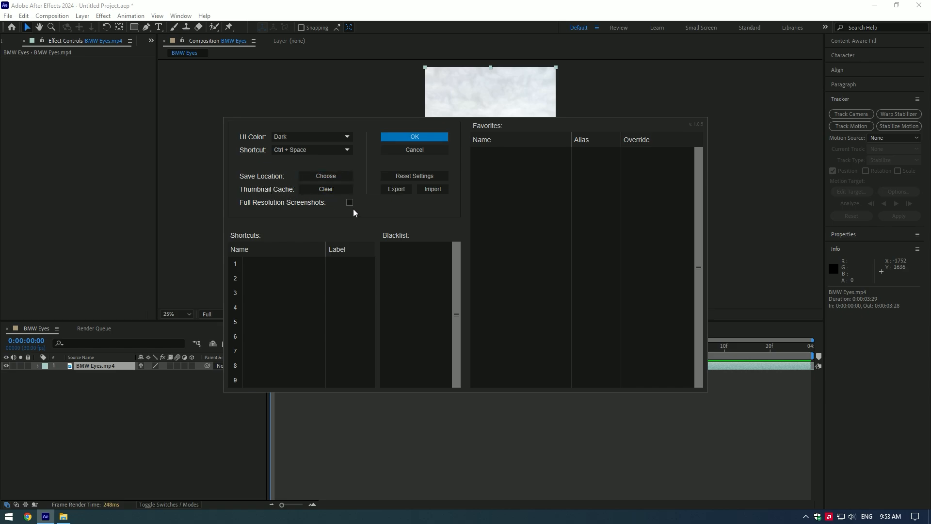
pyautogui.click(413, 137)
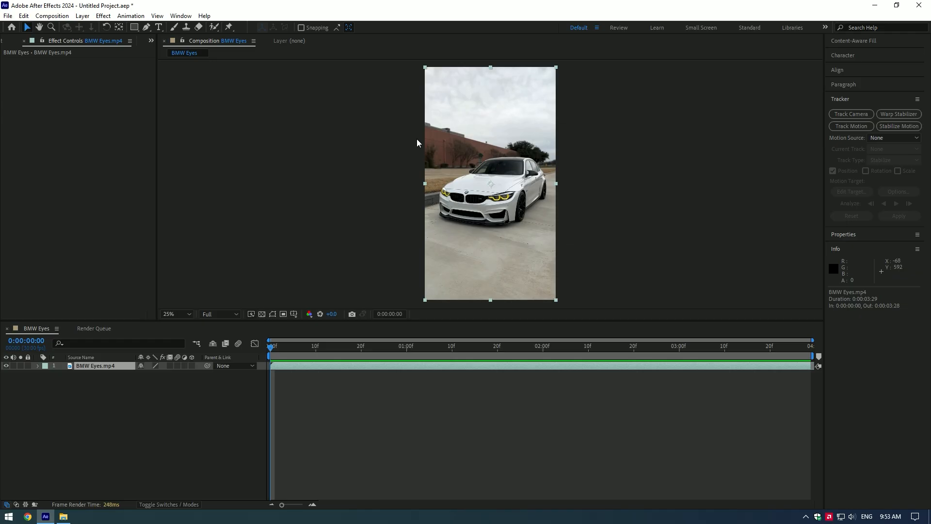
# Step: Apply Mocha AE via an 'mo' search and launch the footage in Mocha
pyautogui.write('mo')
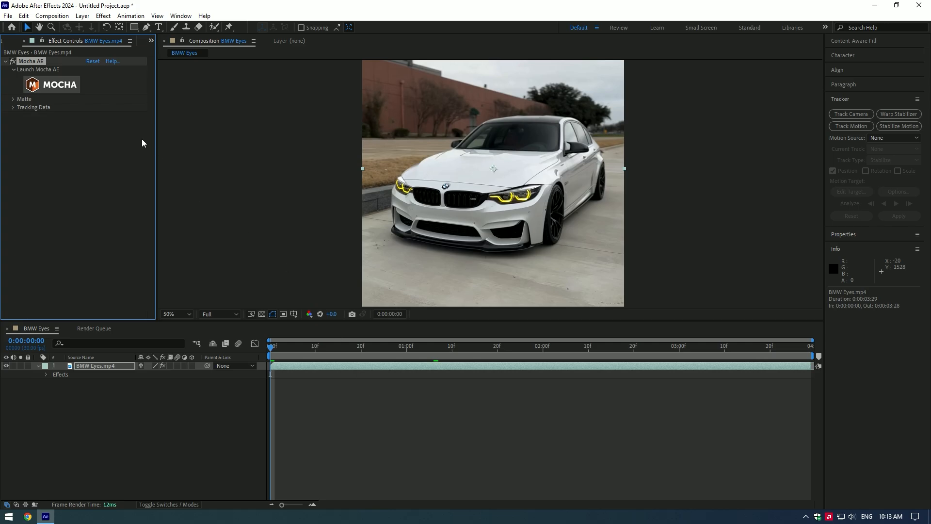
pyautogui.click(40, 70)
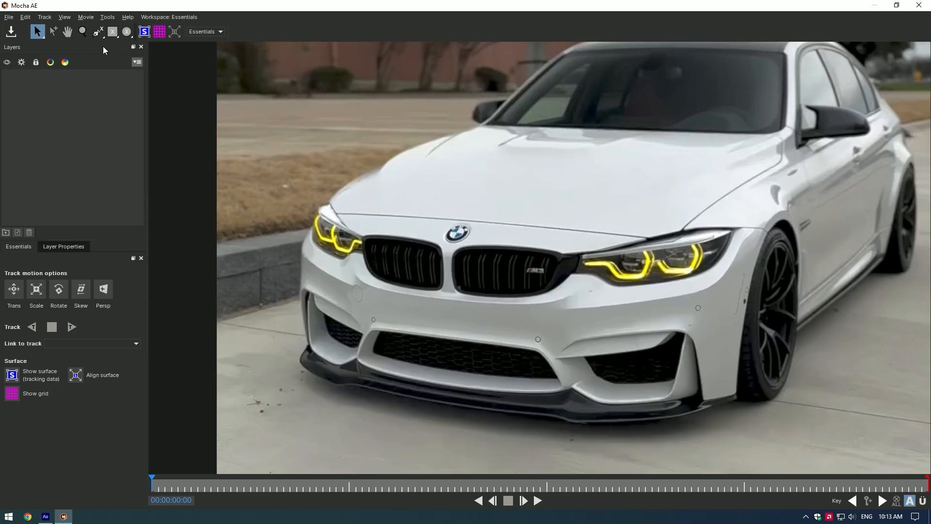
# Step: Outline the right kidney grille with the M3 badge using the X-Spline tool
pyautogui.click(97, 31)
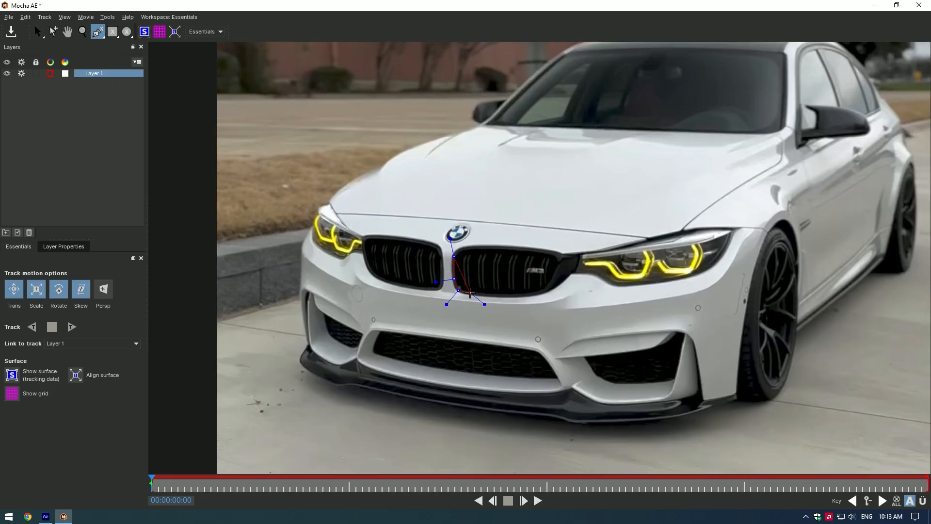
pyautogui.click(37, 31)
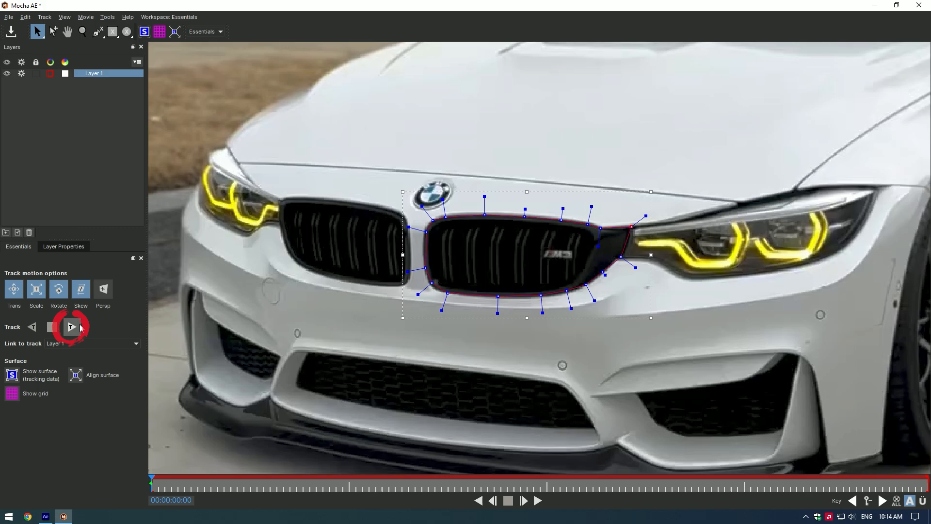
# Step: Track the grille spline forward and backward, then save and close Mocha
pyautogui.click(71, 327)
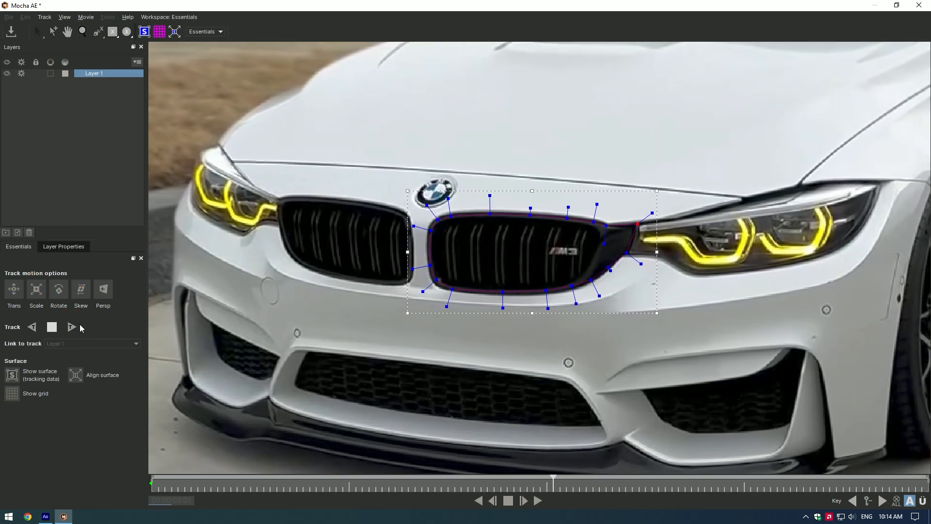
pyautogui.click(71, 327)
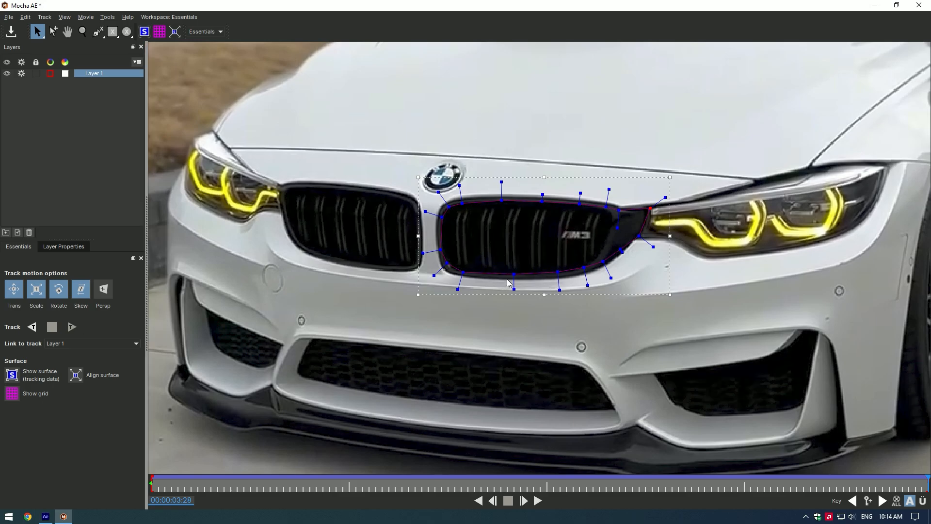
pyautogui.click(32, 327)
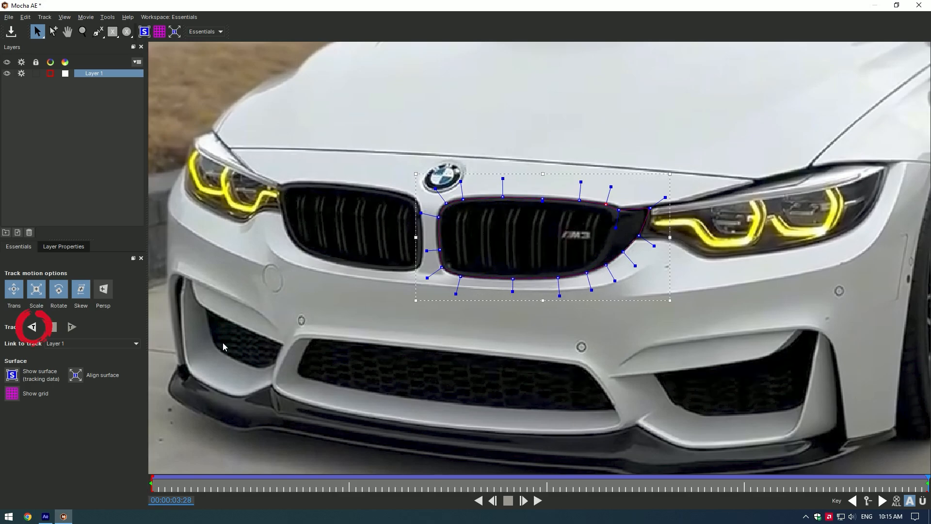
pyautogui.click(32, 326)
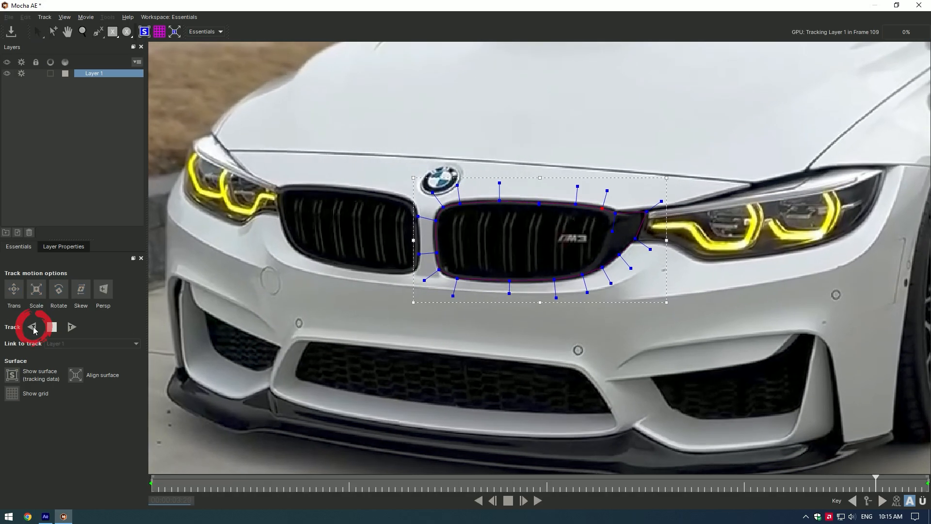
pyautogui.click(32, 327)
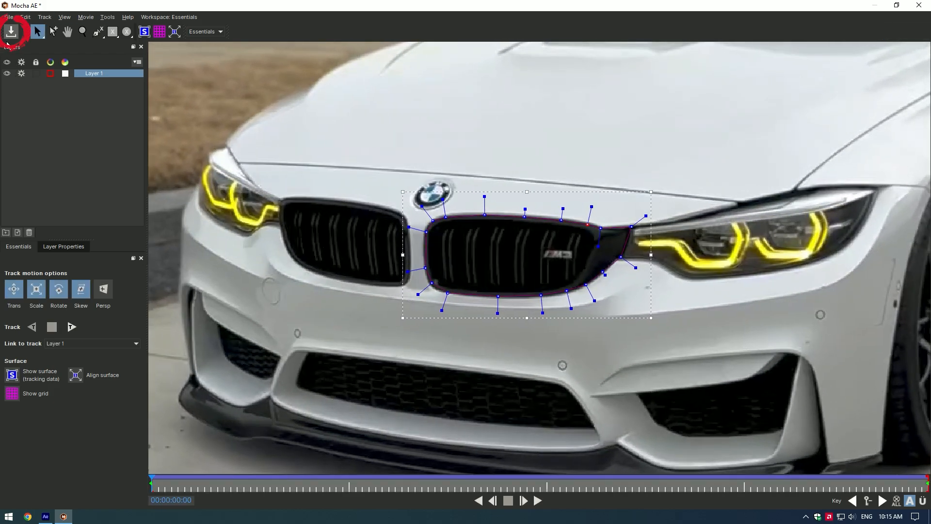
pyautogui.click(11, 31)
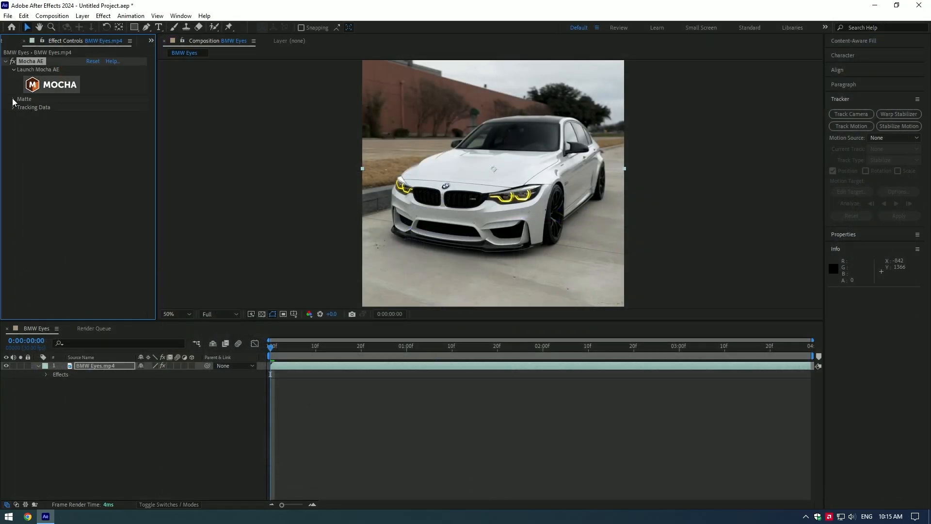
# Step: Create AE masks from the Mocha matte and change the grille mask's blend mode
pyautogui.click(13, 99)
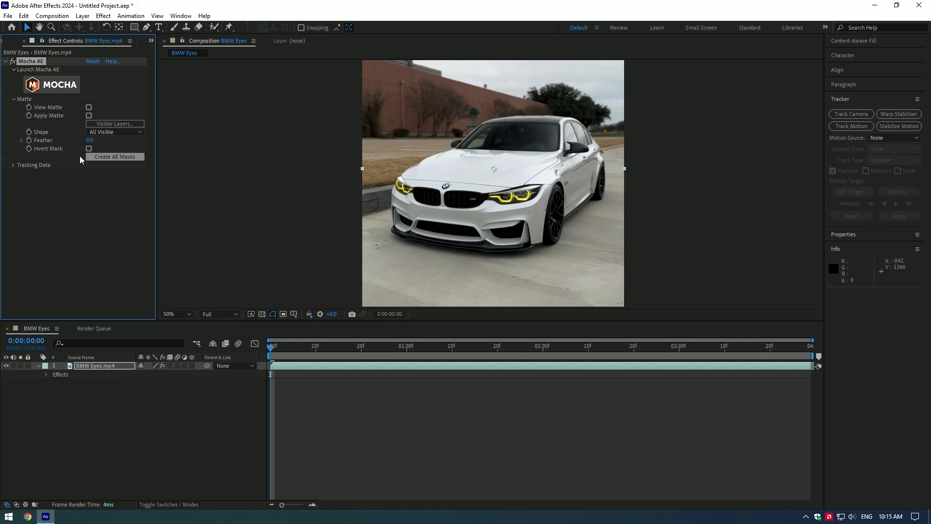
pyautogui.click(114, 156)
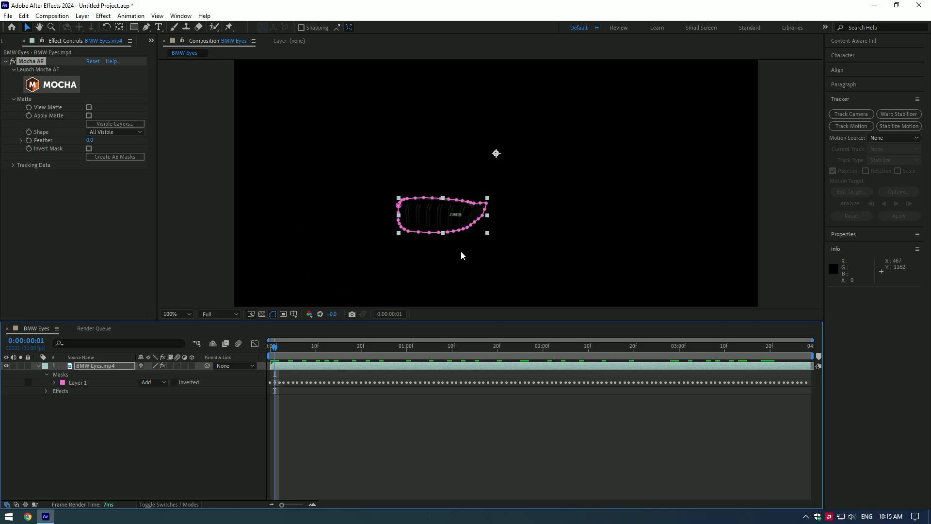
pyautogui.click(152, 382)
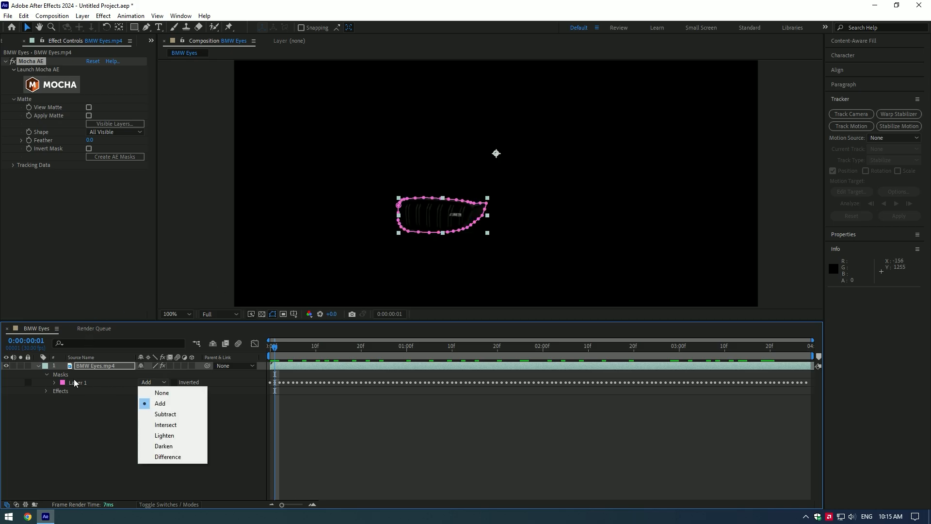
pyautogui.click(161, 392)
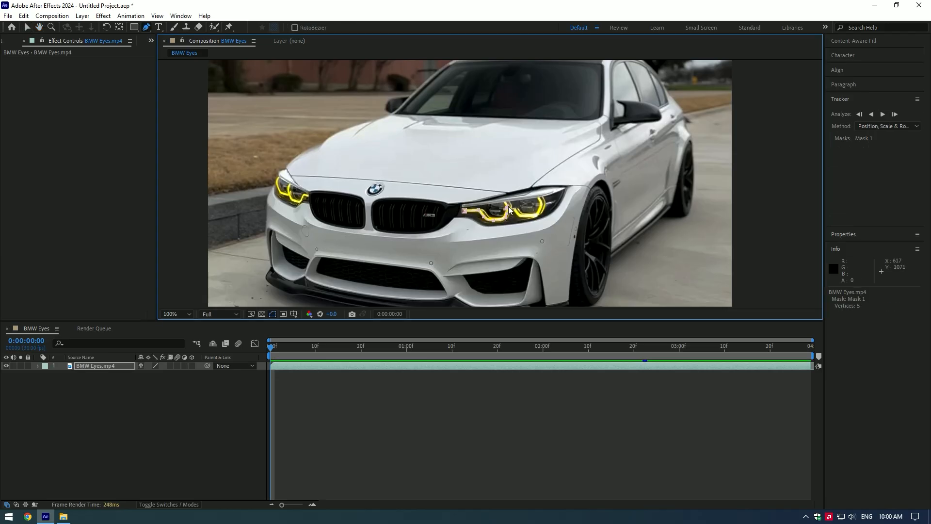
# Step: Apply Saber with Add compositing and a Layer Masks core, and make the glow red
pyautogui.write('sabe')
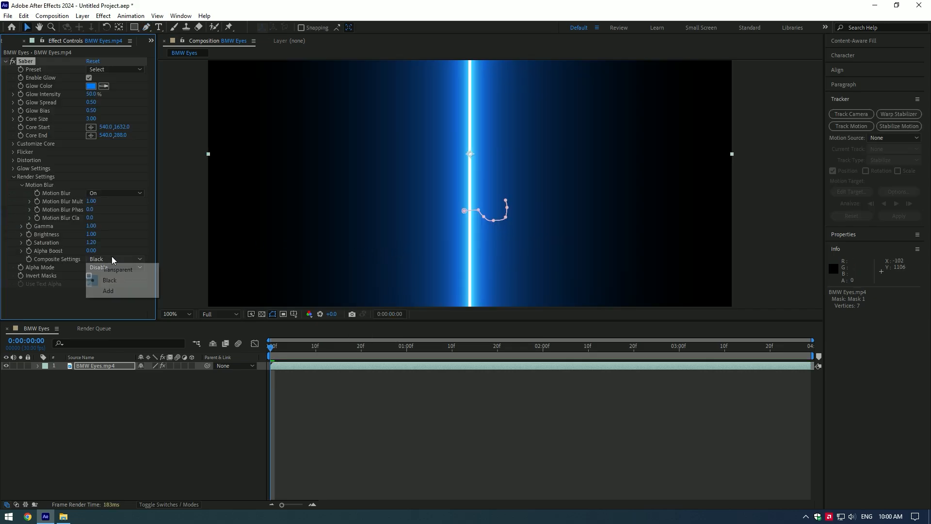
pyautogui.click(107, 291)
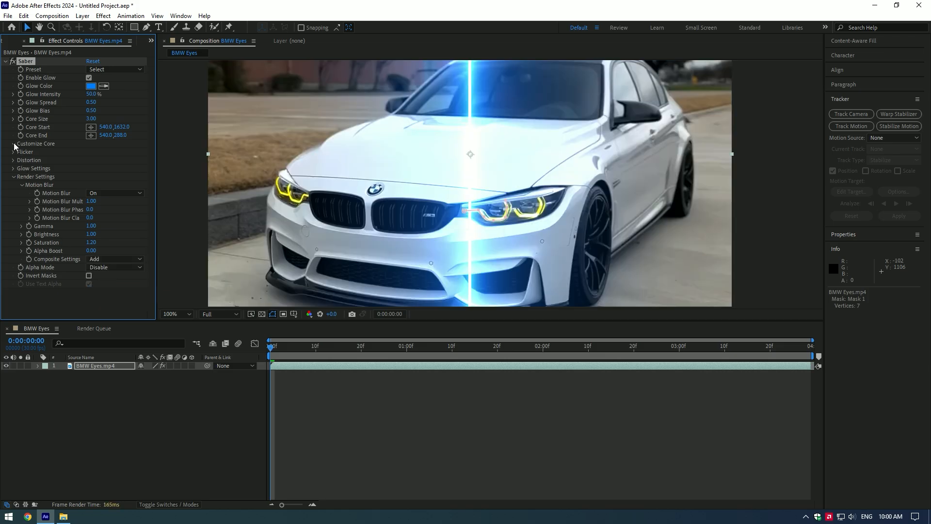
pyautogui.click(13, 145)
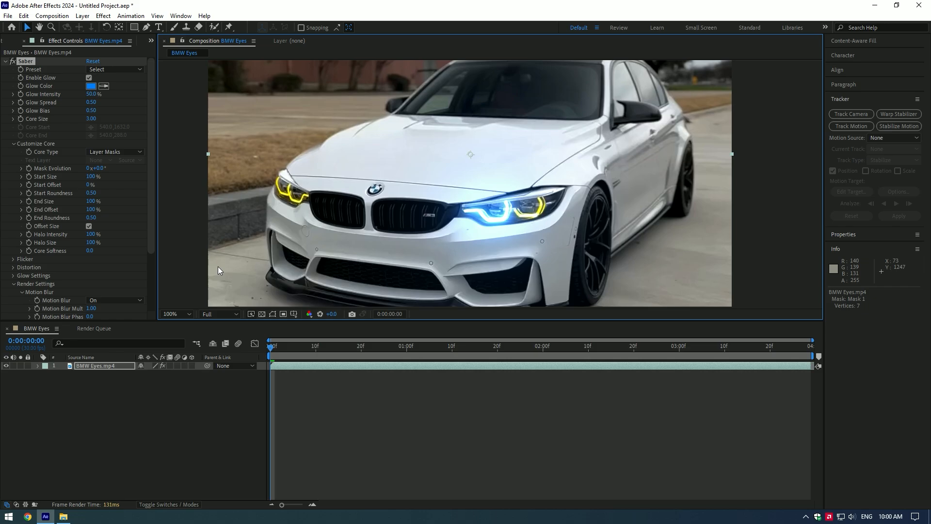
pyautogui.click(90, 85)
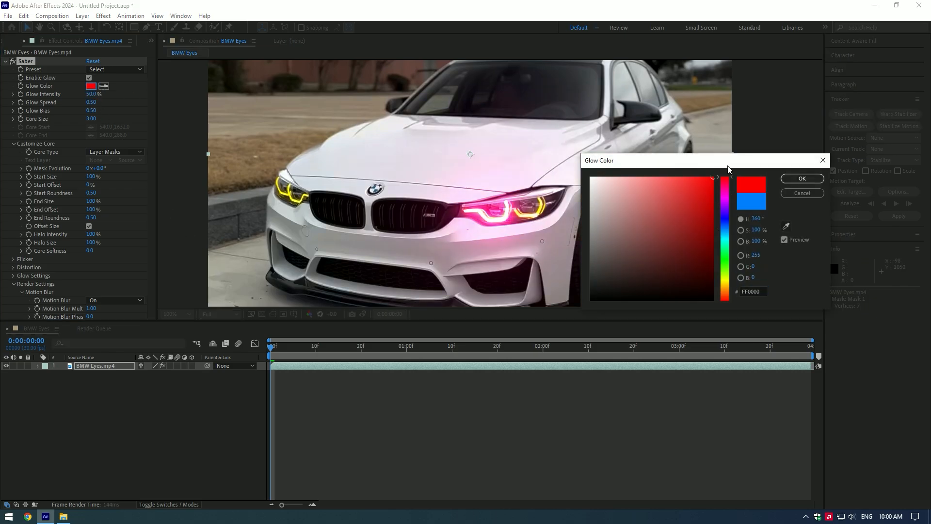